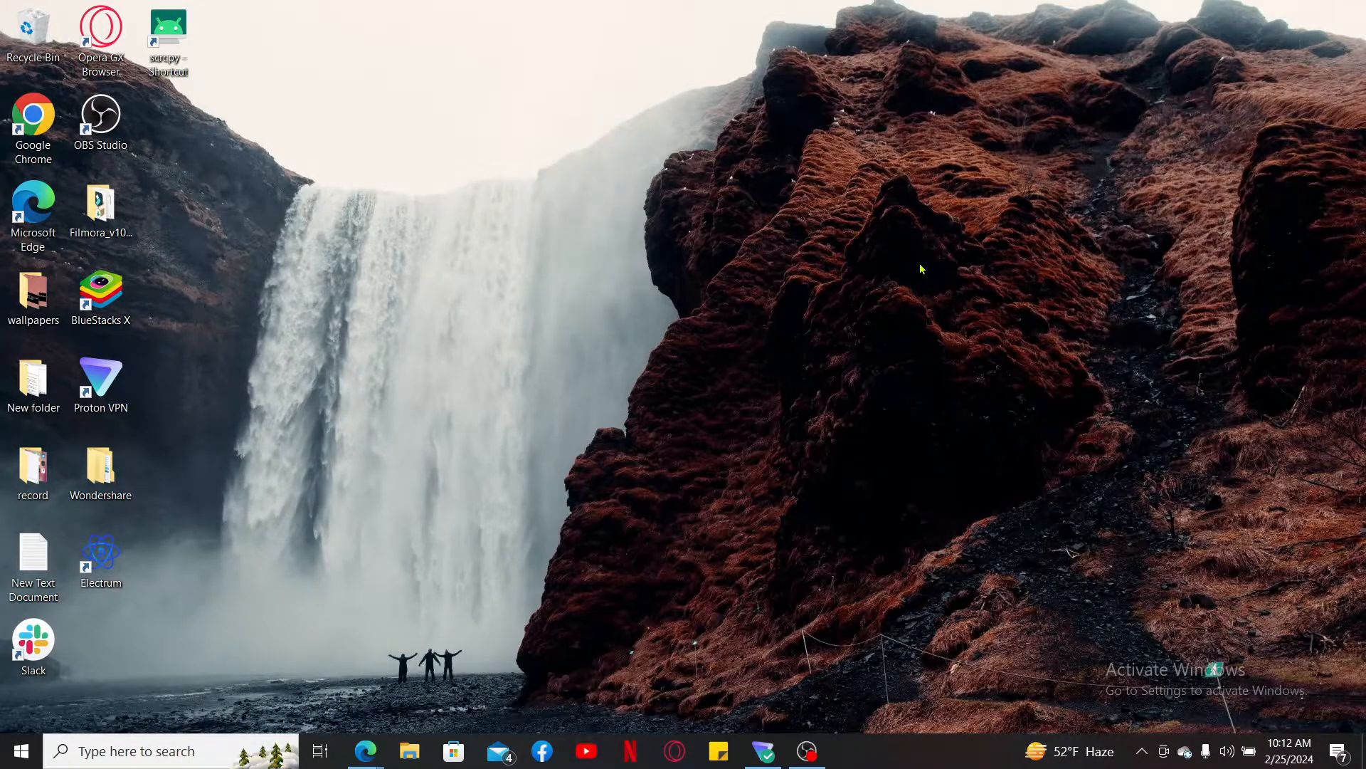
- Launch Edge and search 'remitly' to reach the Remitly send-money page
click(366, 750)
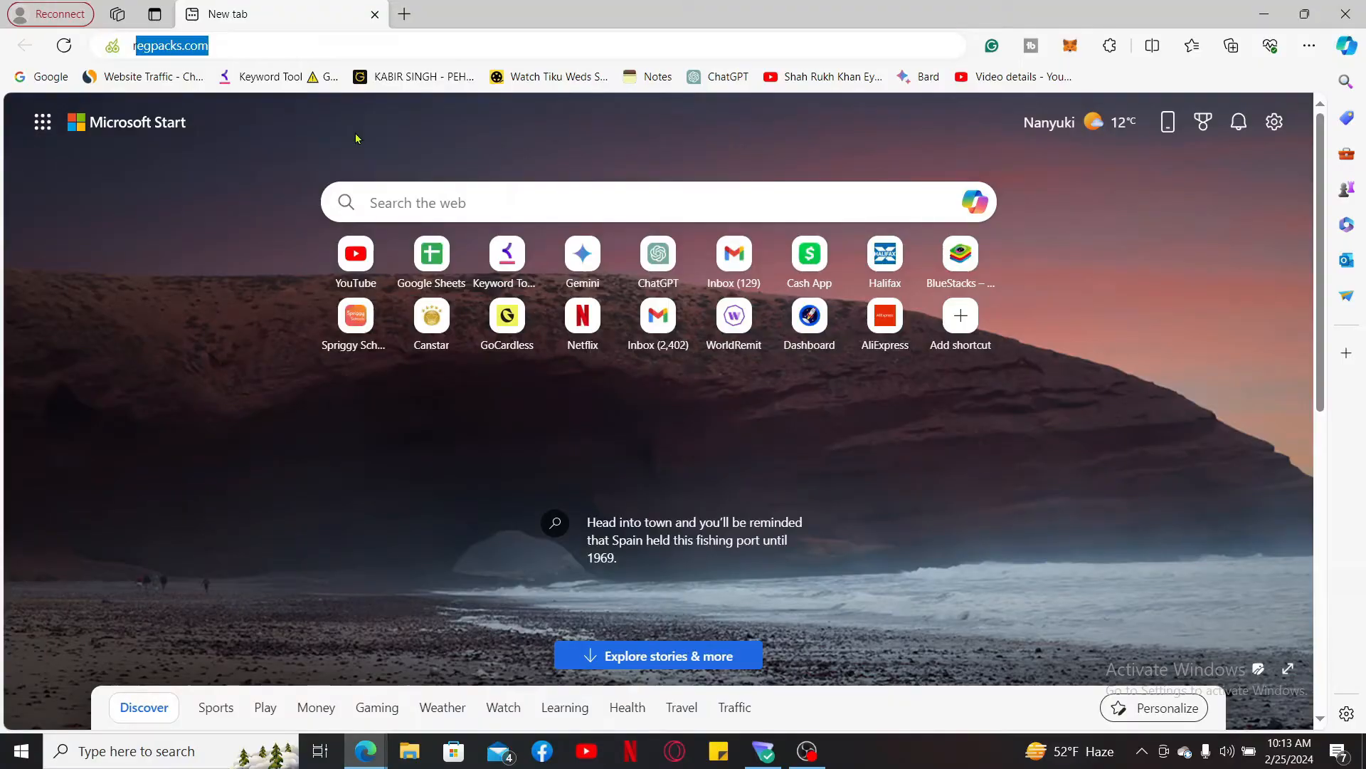
text(remitly)
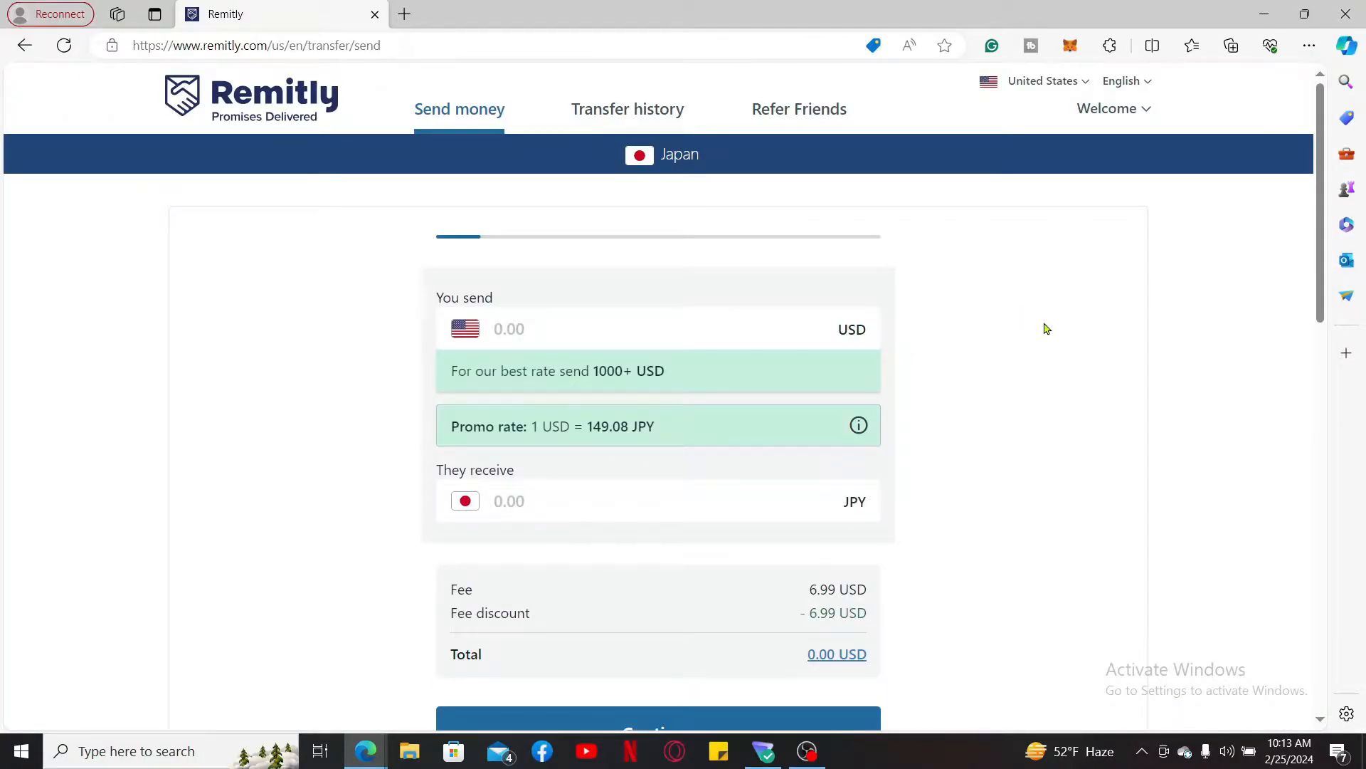
mouse_move(1036, 339)
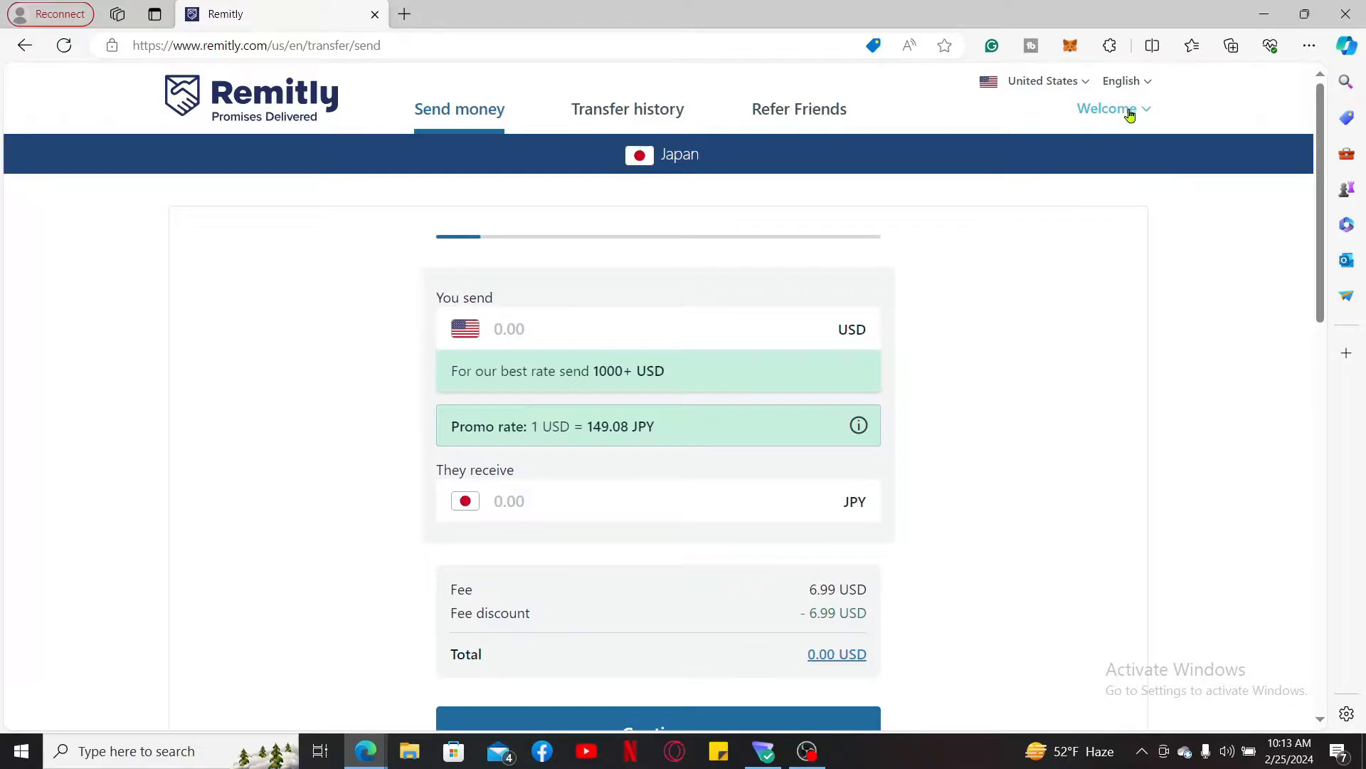
- Go to the account's profile settings page from the signed-in menu
click(1109, 108)
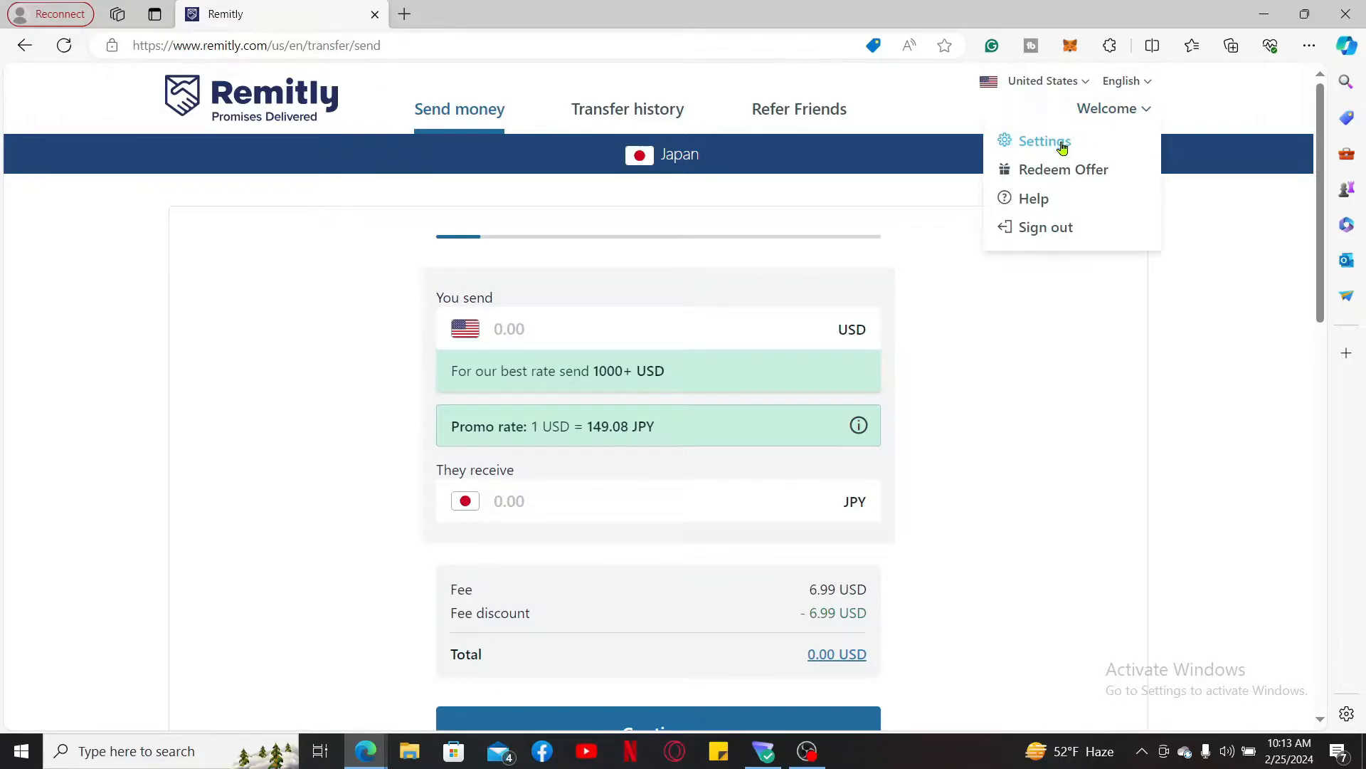
click(1043, 141)
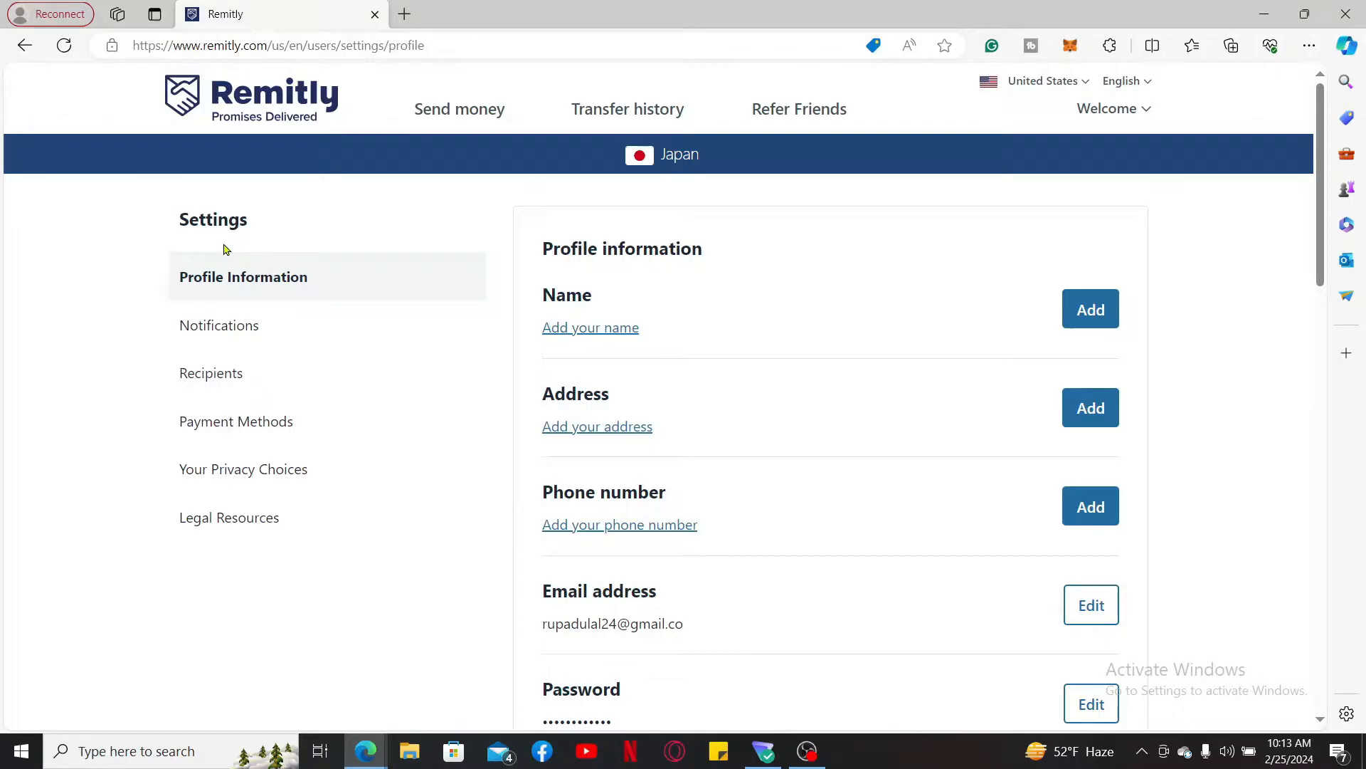
mouse_move(804, 393)
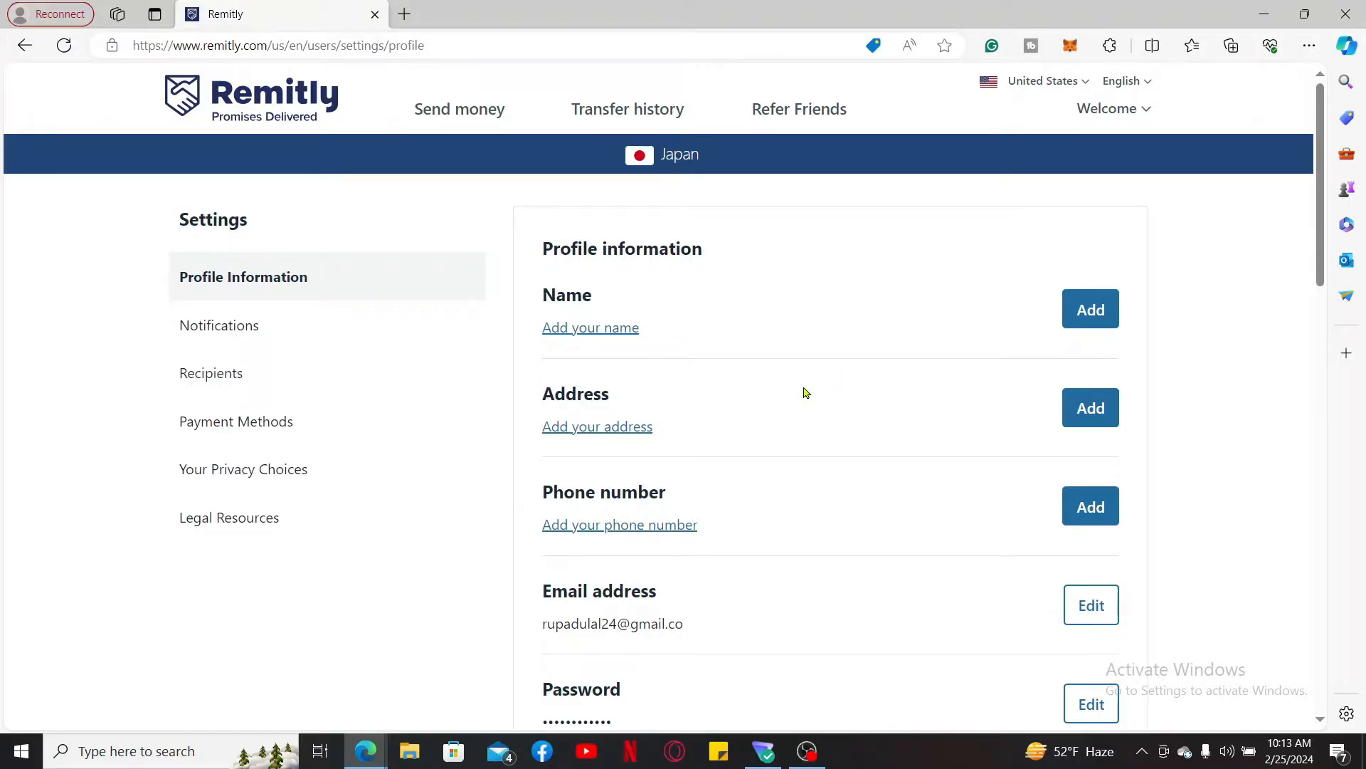
scroll(down, 3)
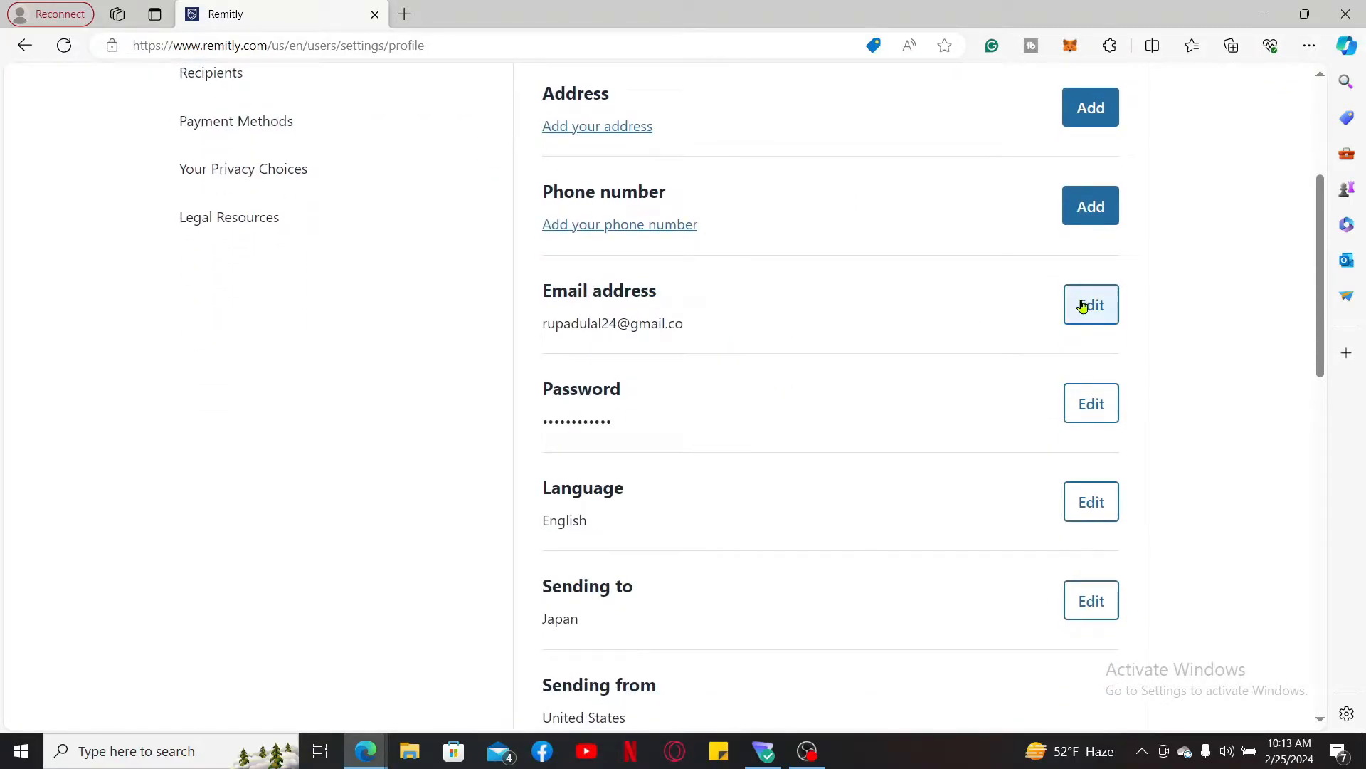
- Edit the email address with a saved suggestion, revealing the Customer Support notice
click(1090, 305)
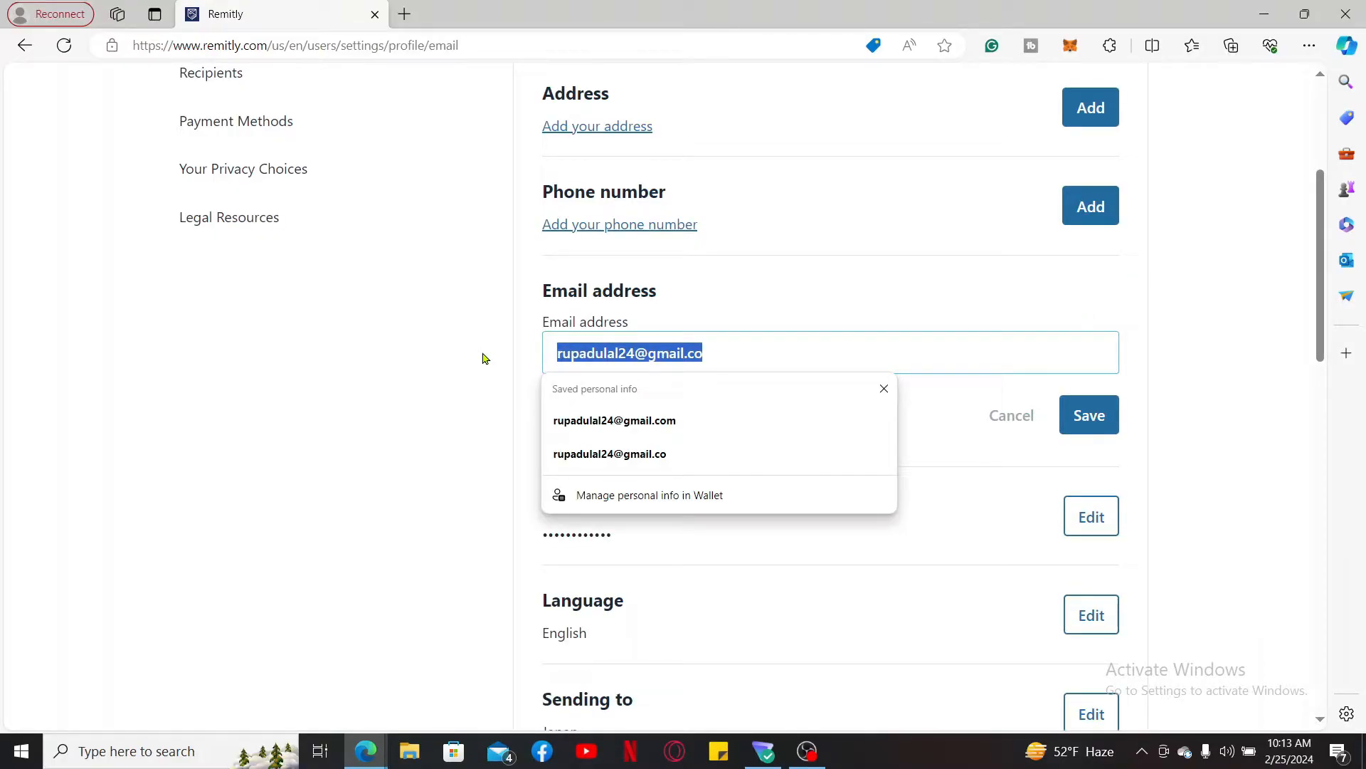
text(roop)
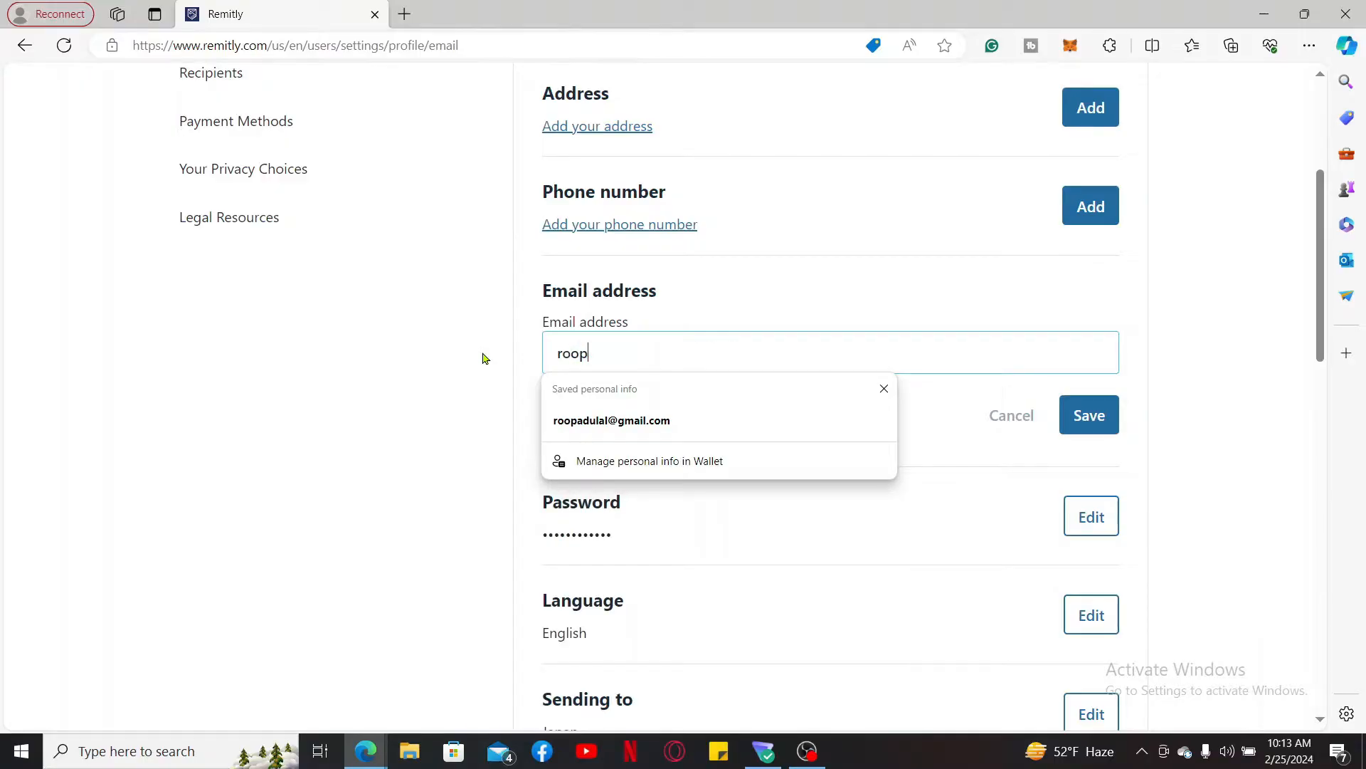
click(610, 420)
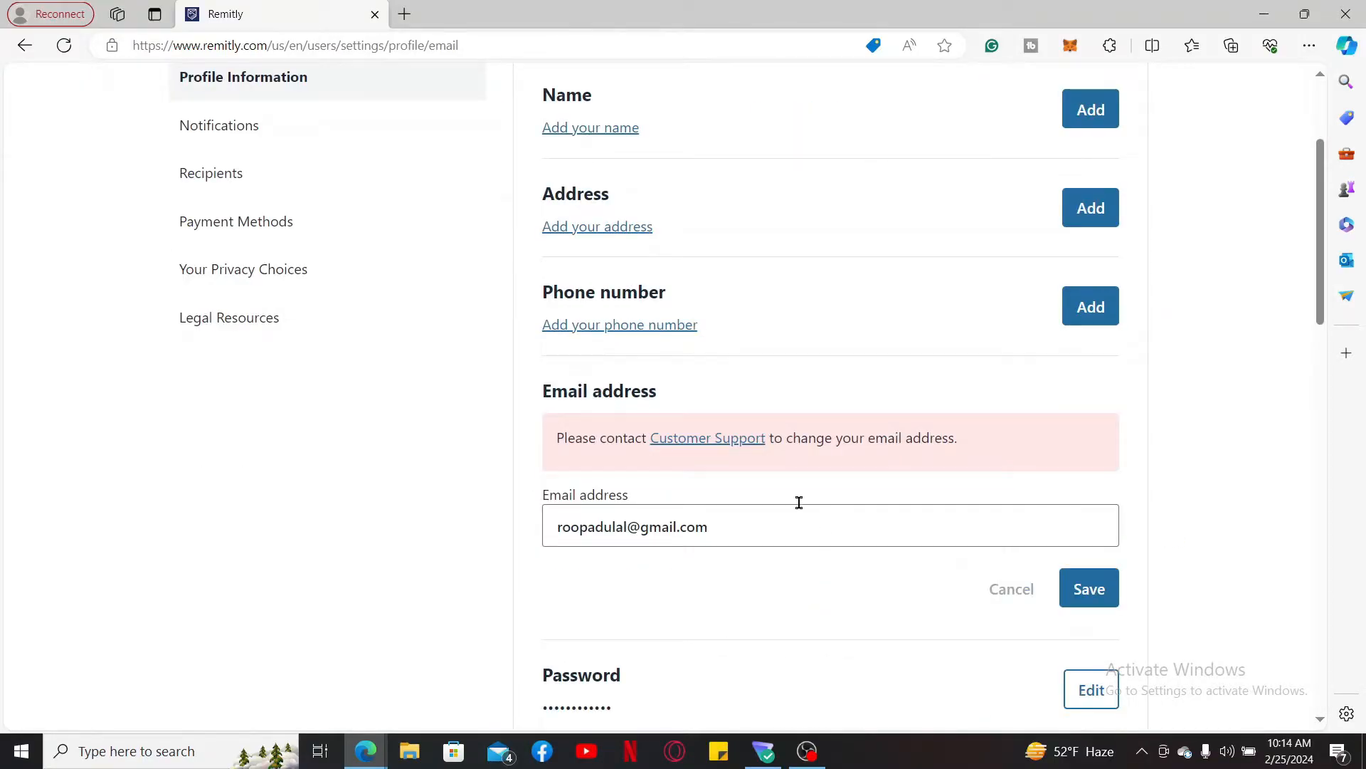
mouse_move(780, 573)
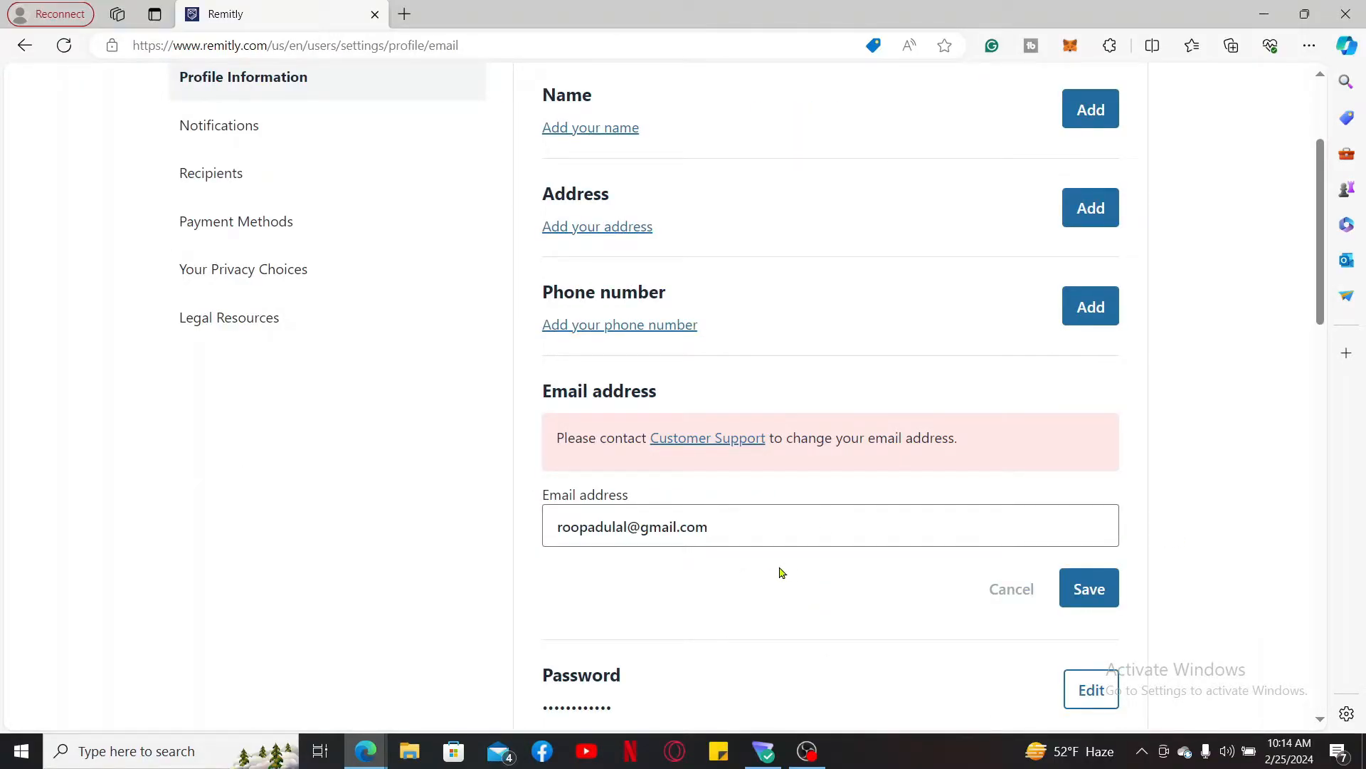
mouse_move(784, 569)
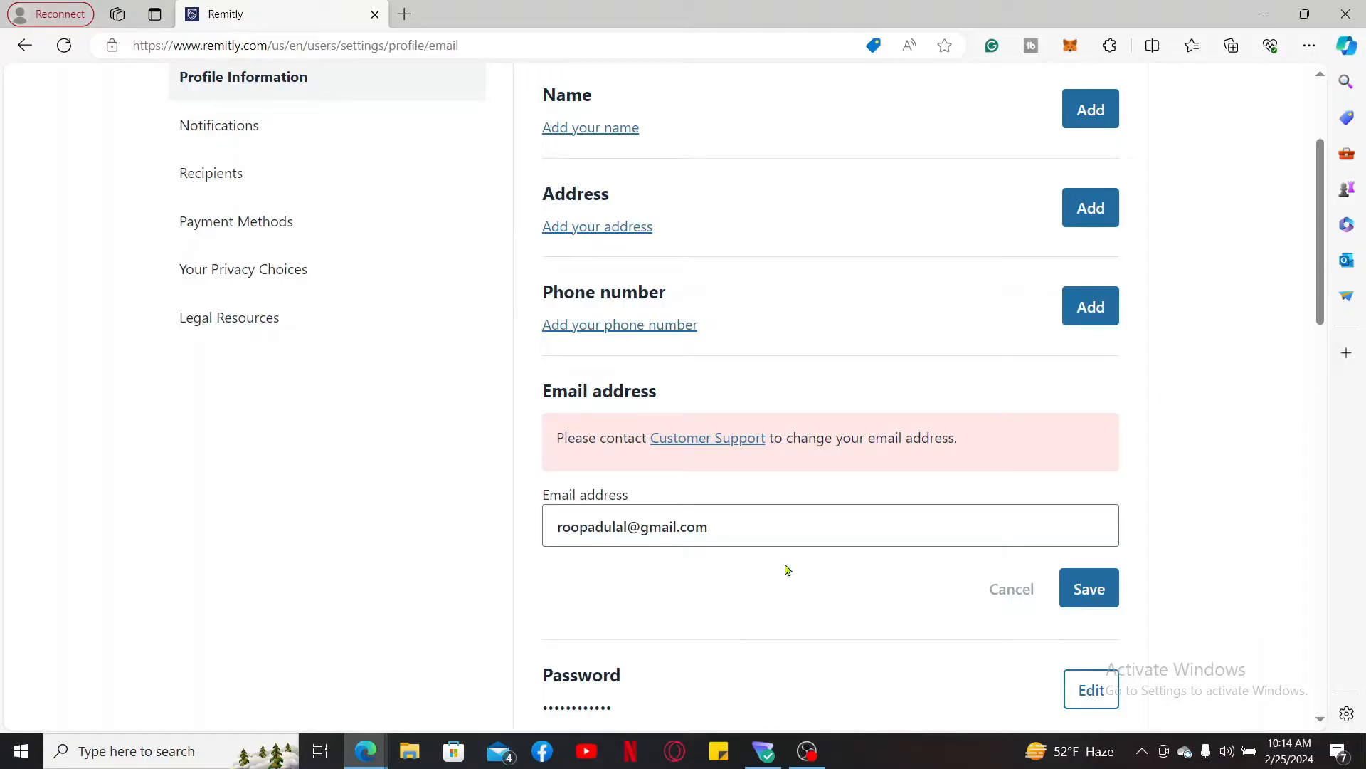
- Reach the Customer Support contact page and its 'Chat with us' request form
click(708, 437)
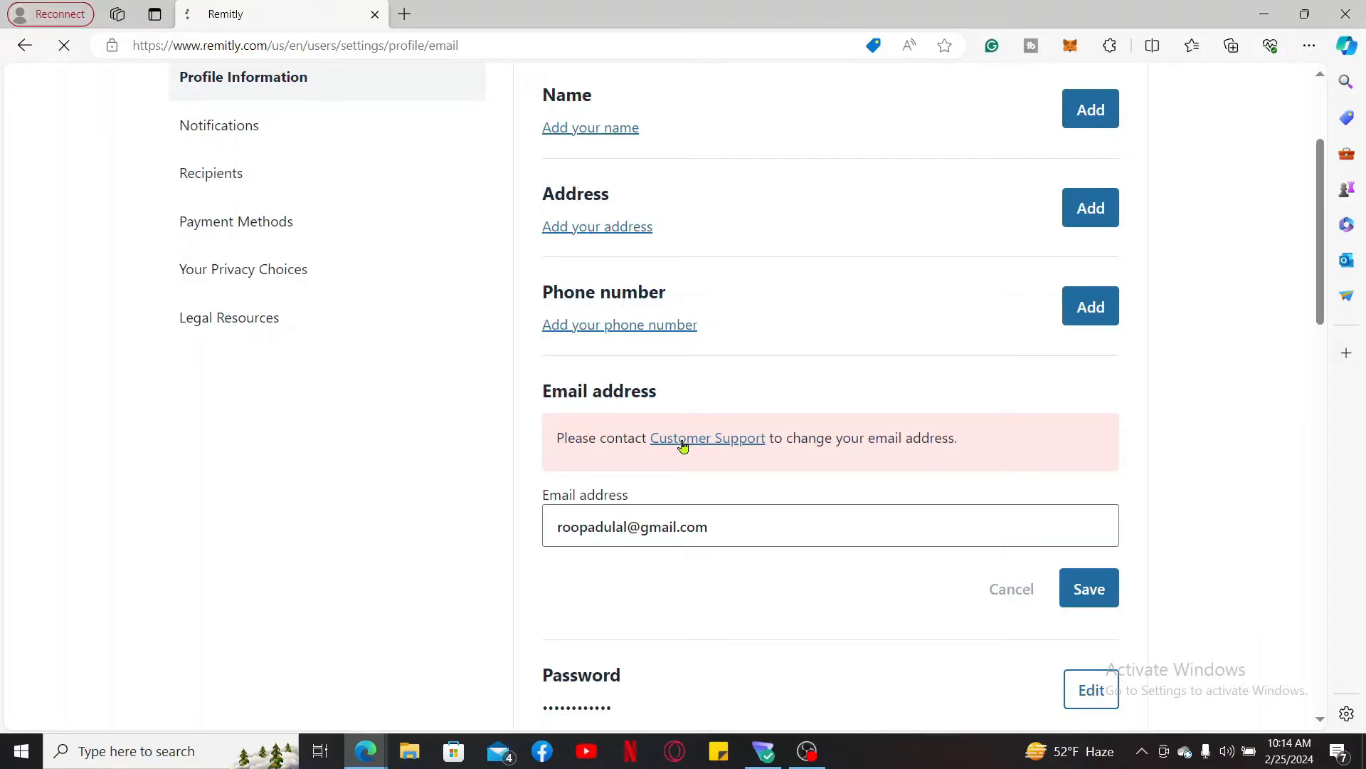
click(707, 436)
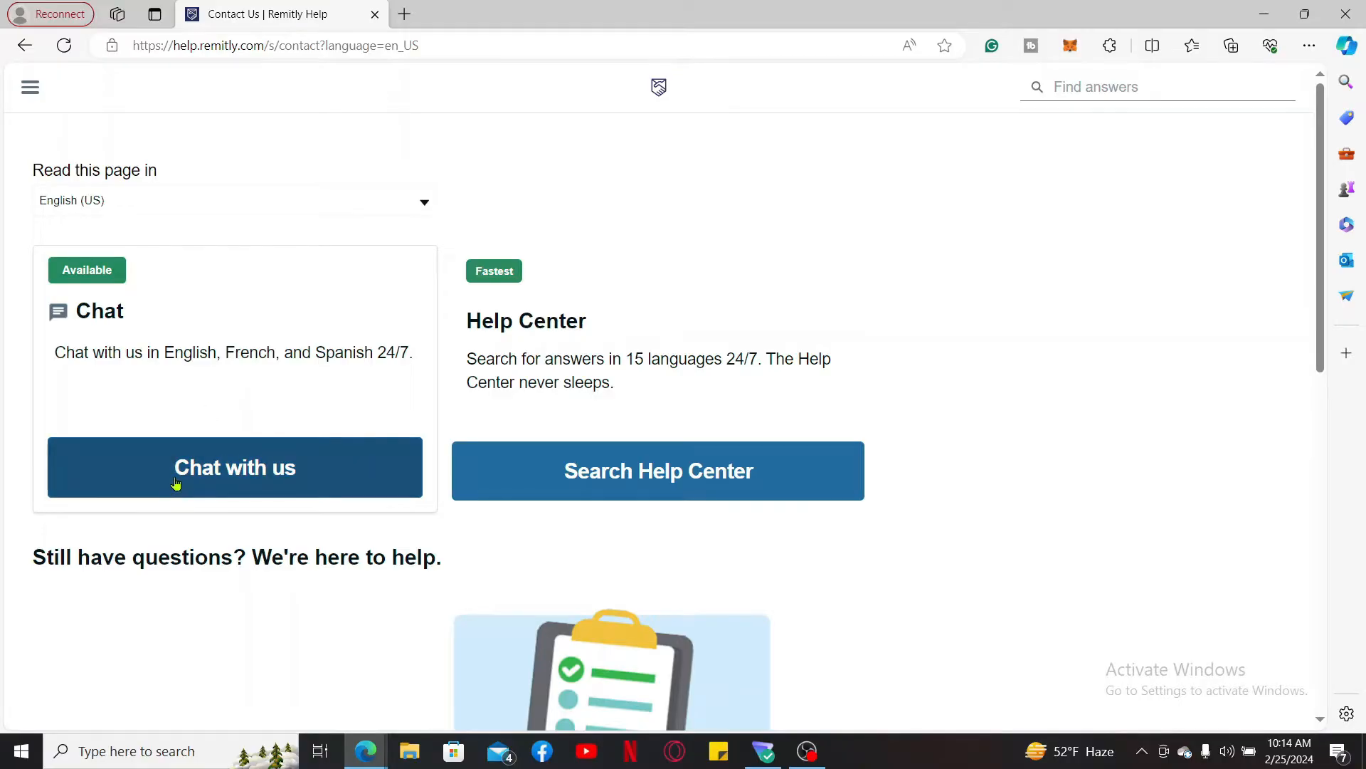
click(235, 467)
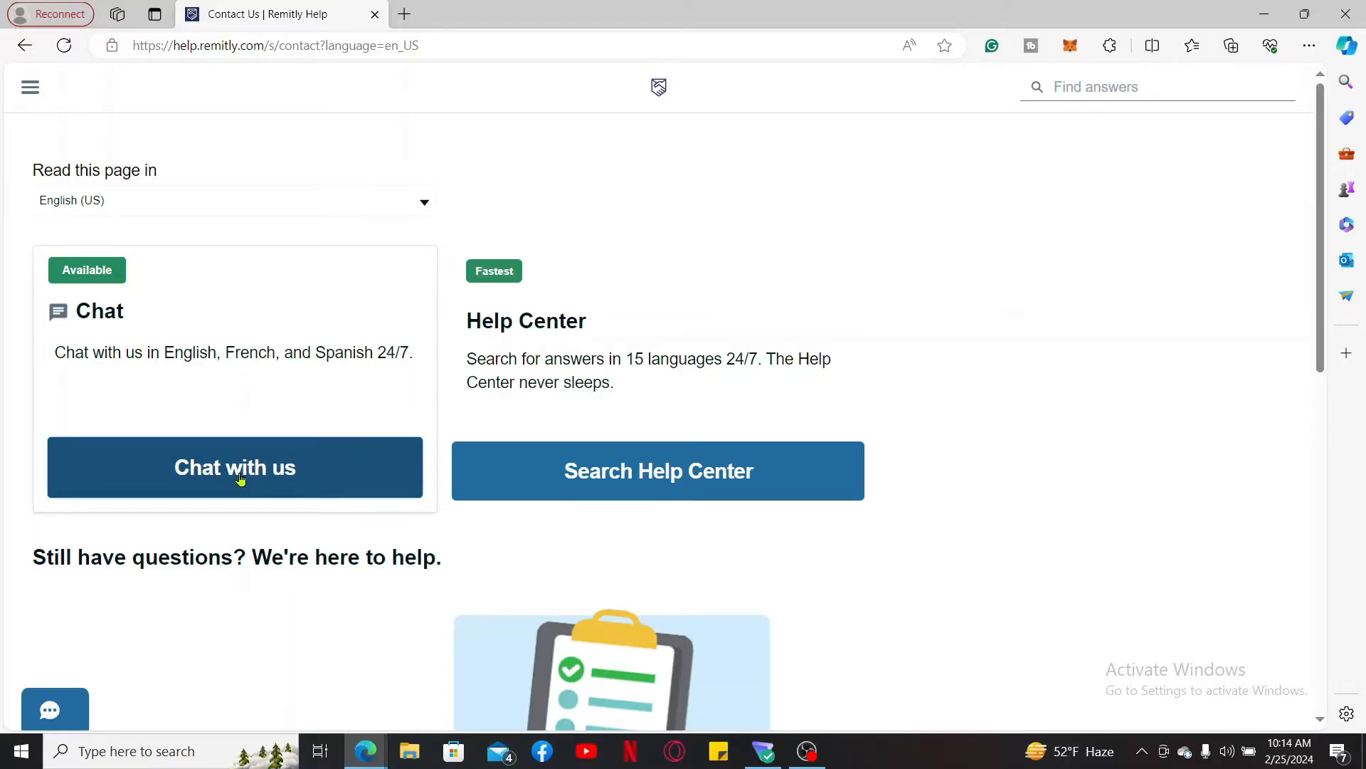
click(234, 466)
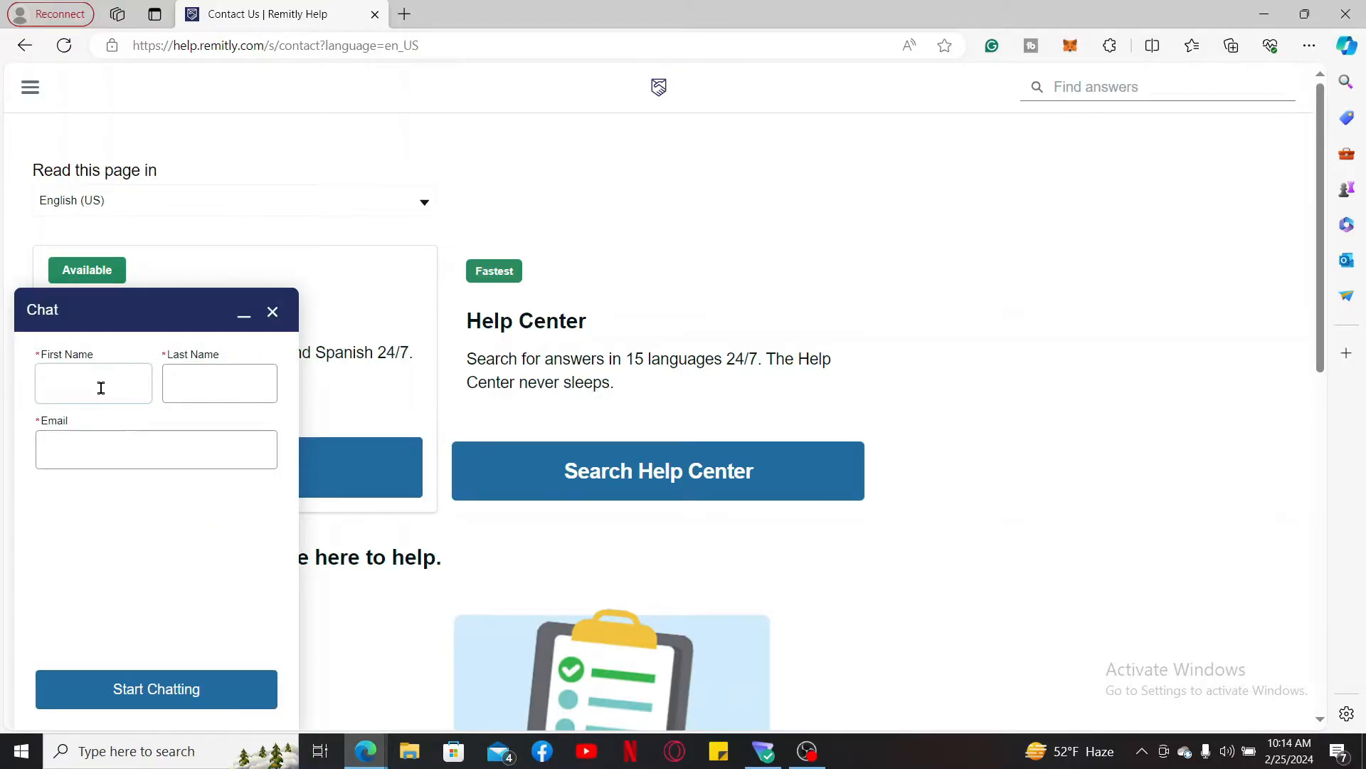
- Fill the chat form's name fields and a saved email address
click(156, 688)
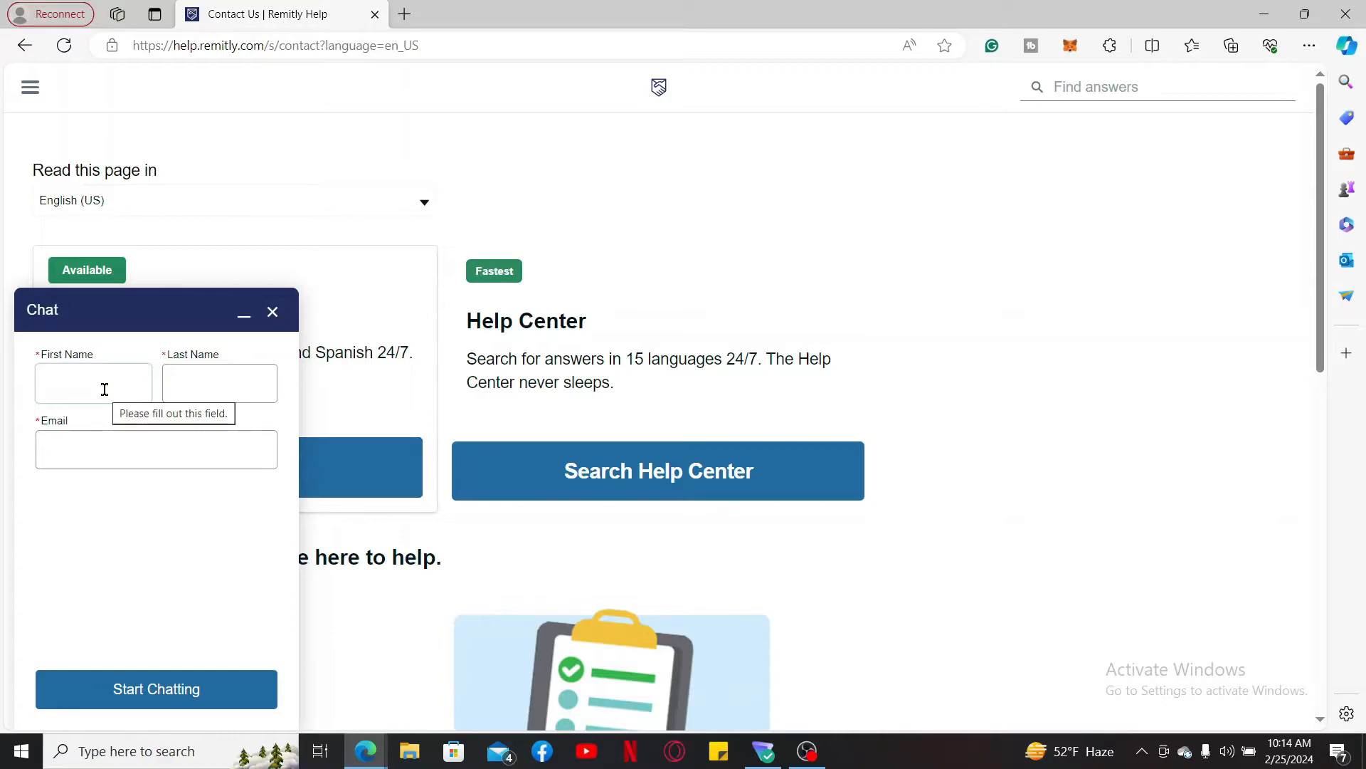
text(Ruap)
click(219, 383)
text(Dulal)
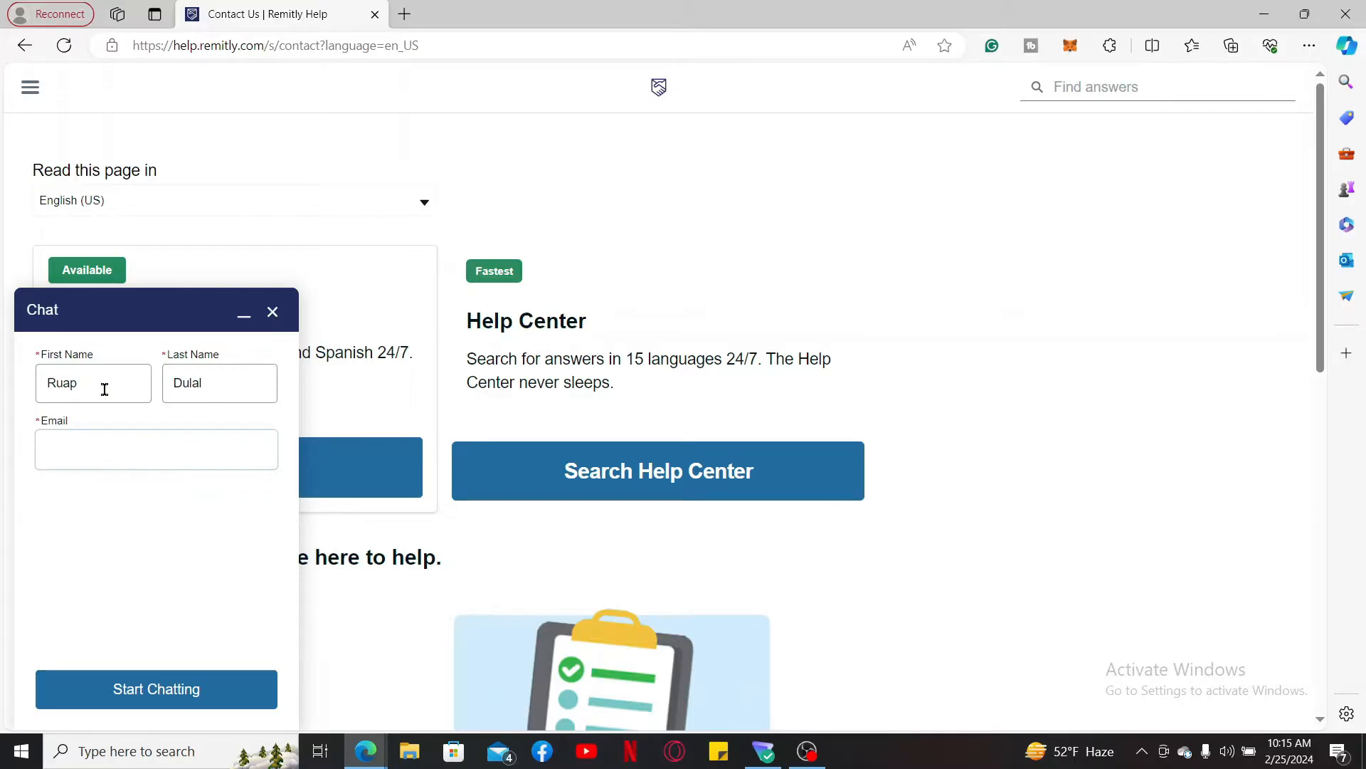
text(rup)
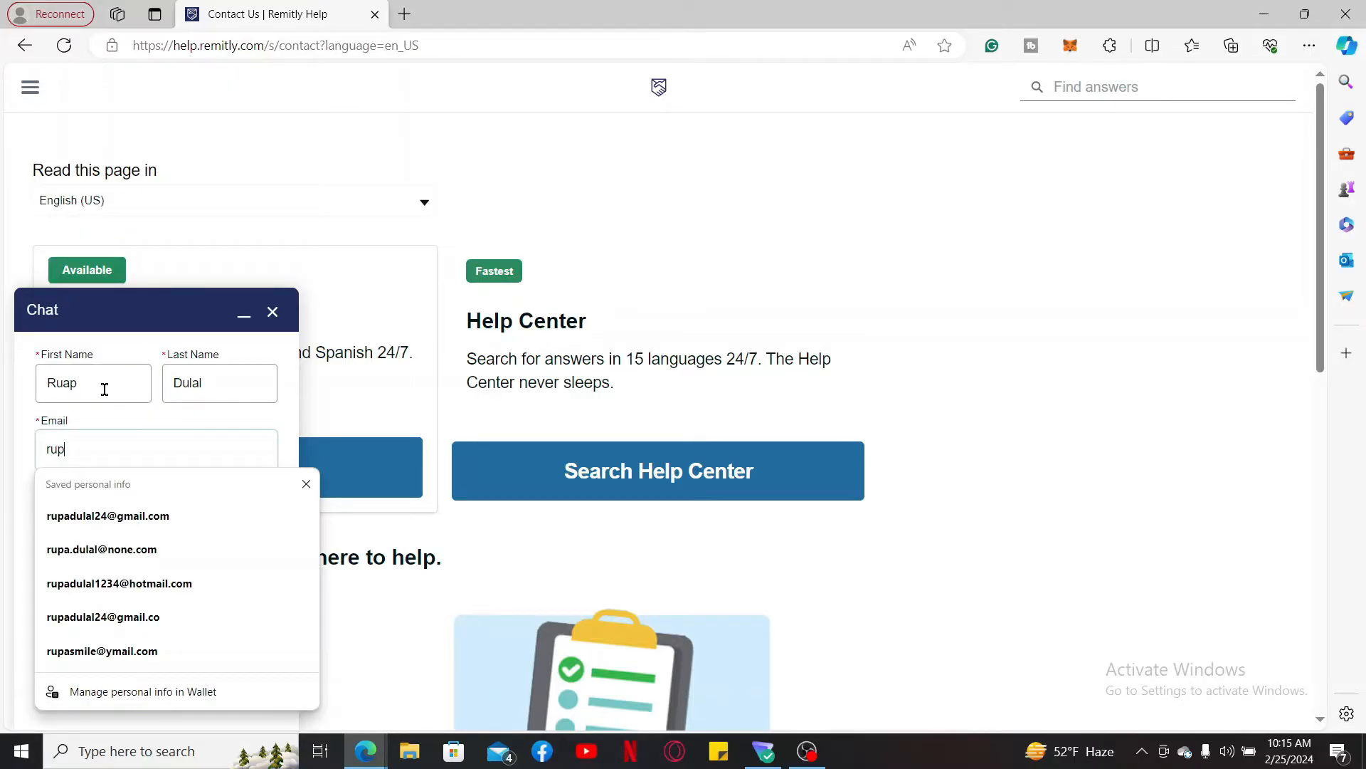
click(107, 515)
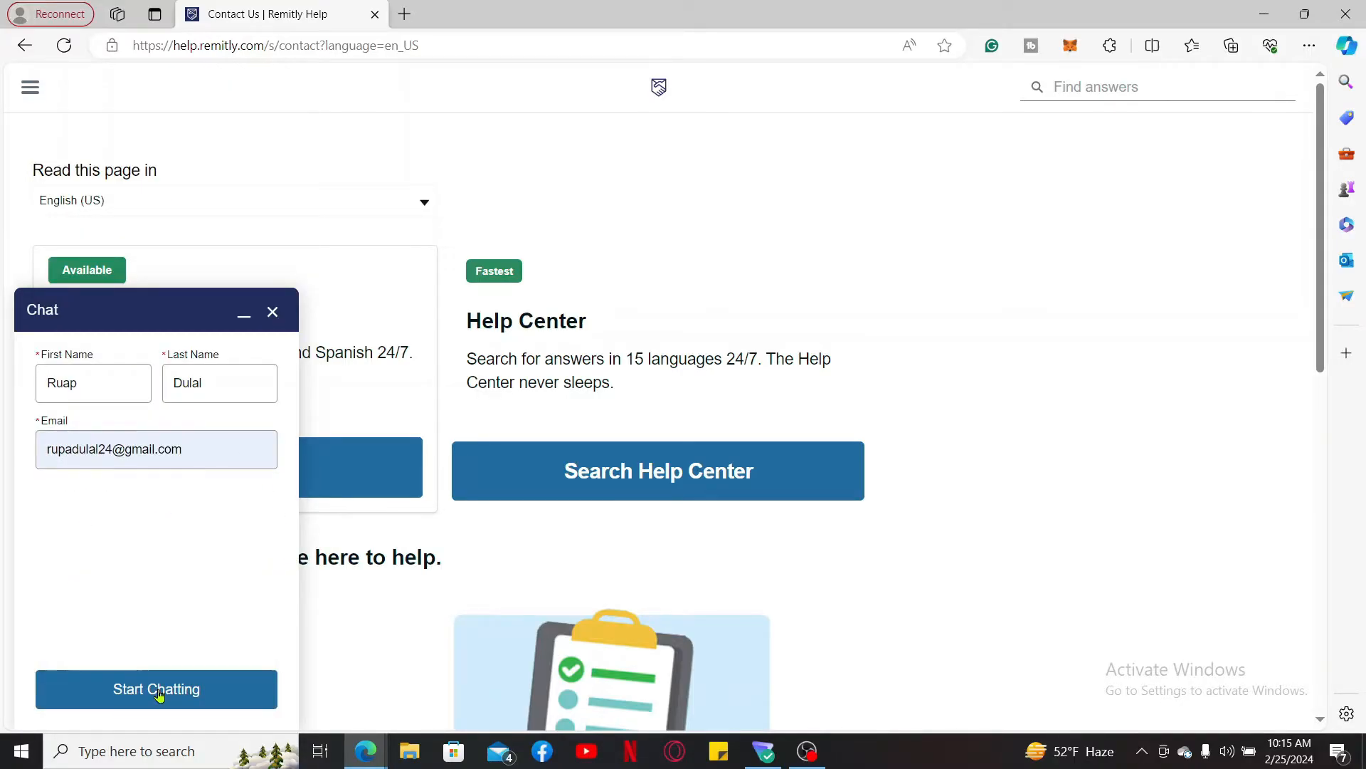
- Start chatting and send the agent the question about changing the account email
click(156, 689)
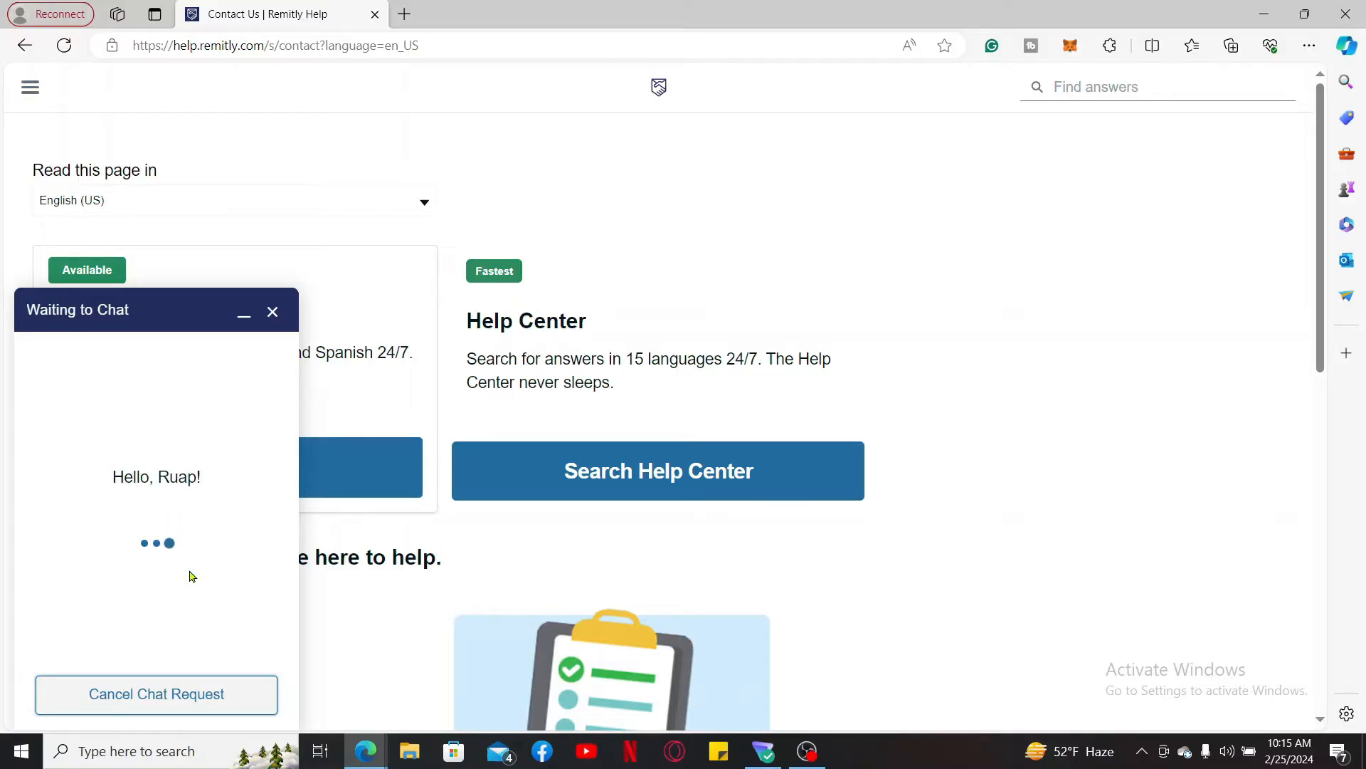
mouse_move(232, 537)
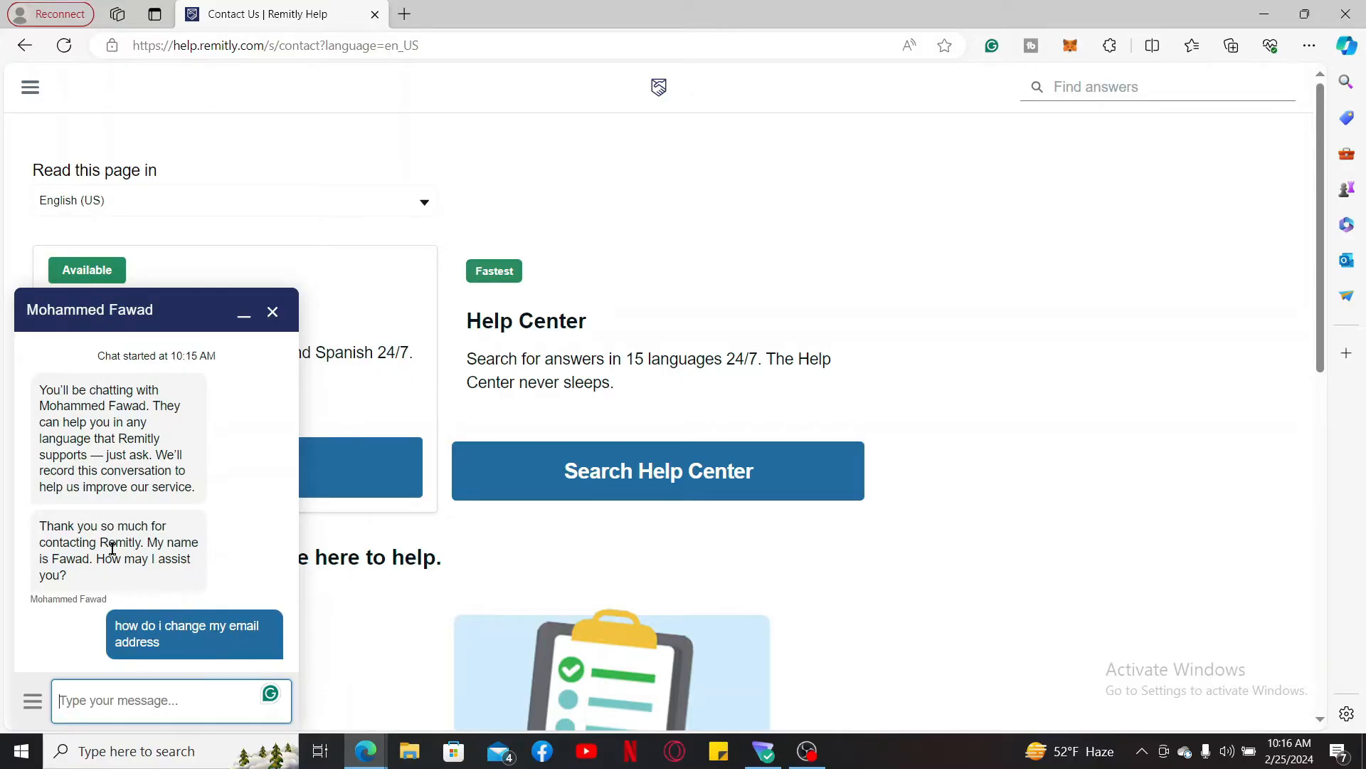
mouse_move(327, 543)
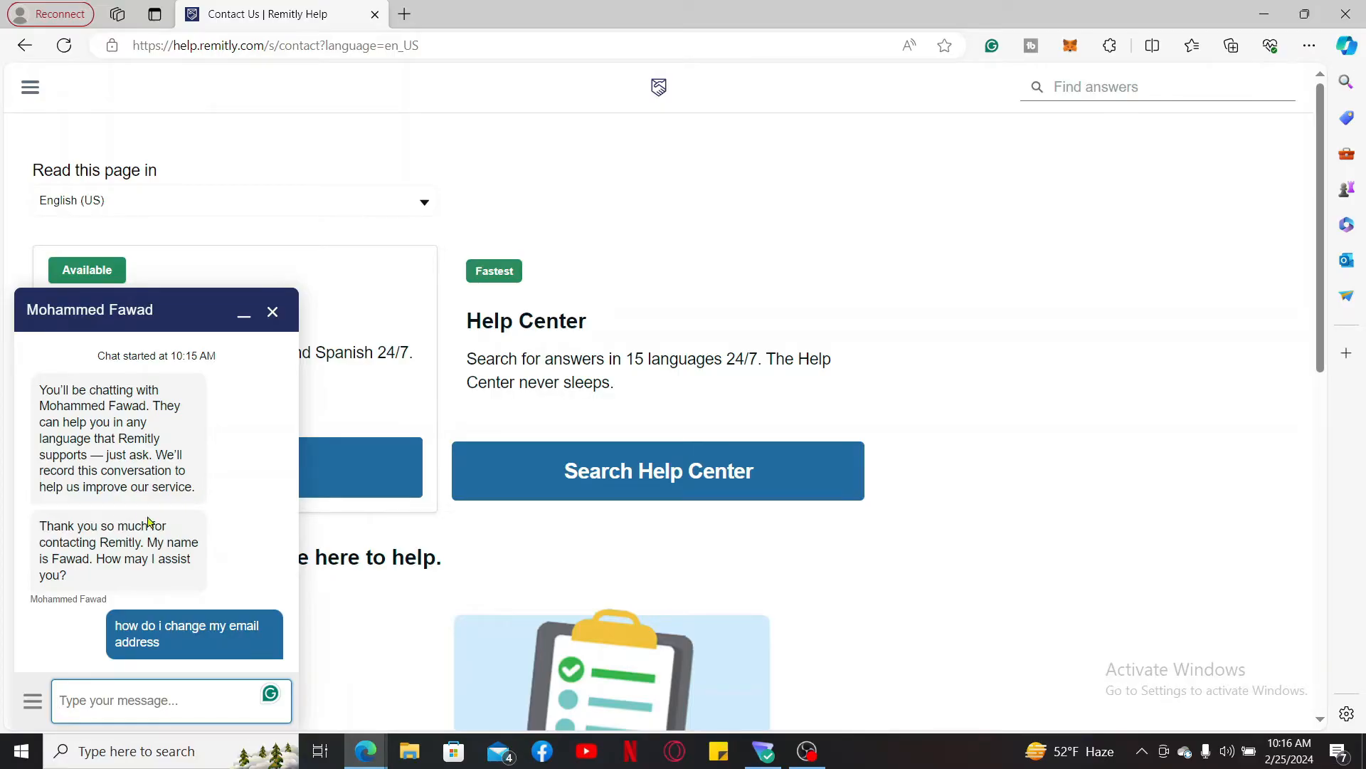
scroll(down, 3)
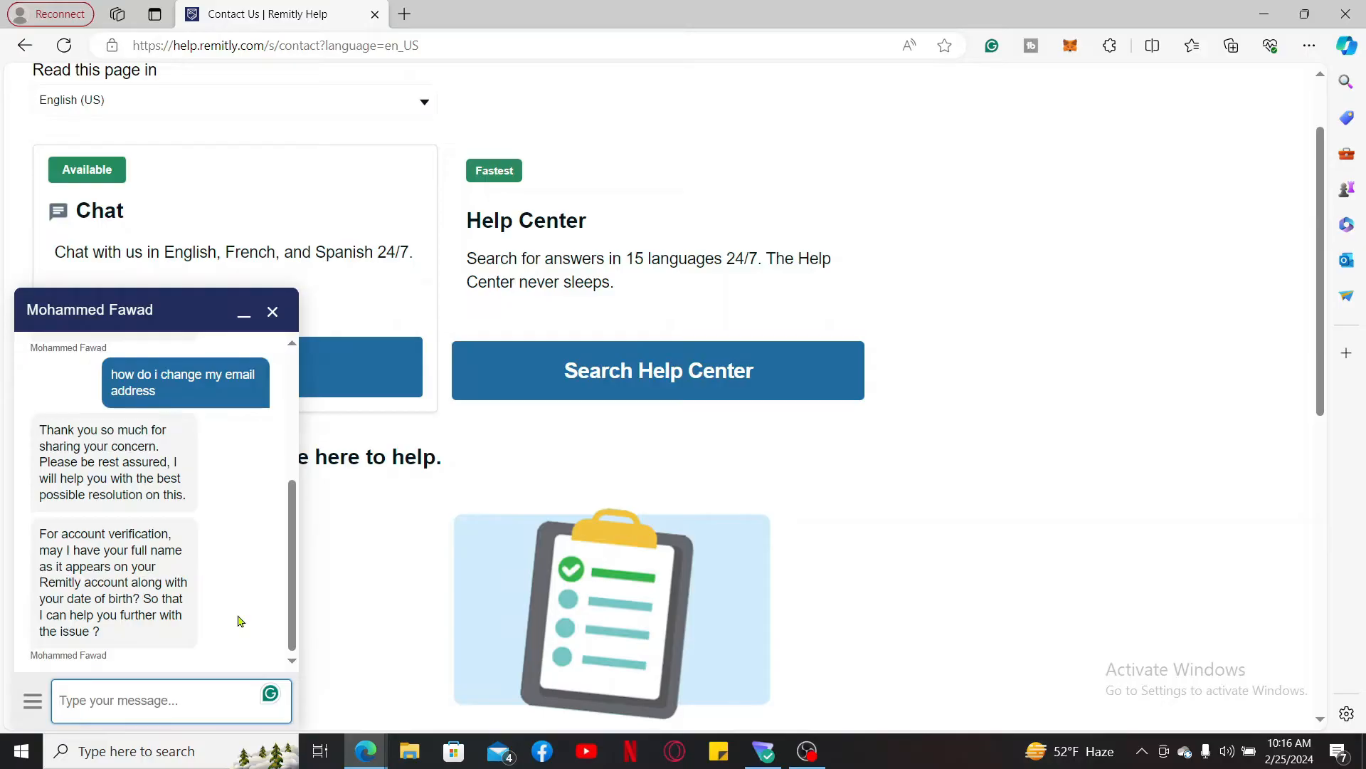
click(118, 700)
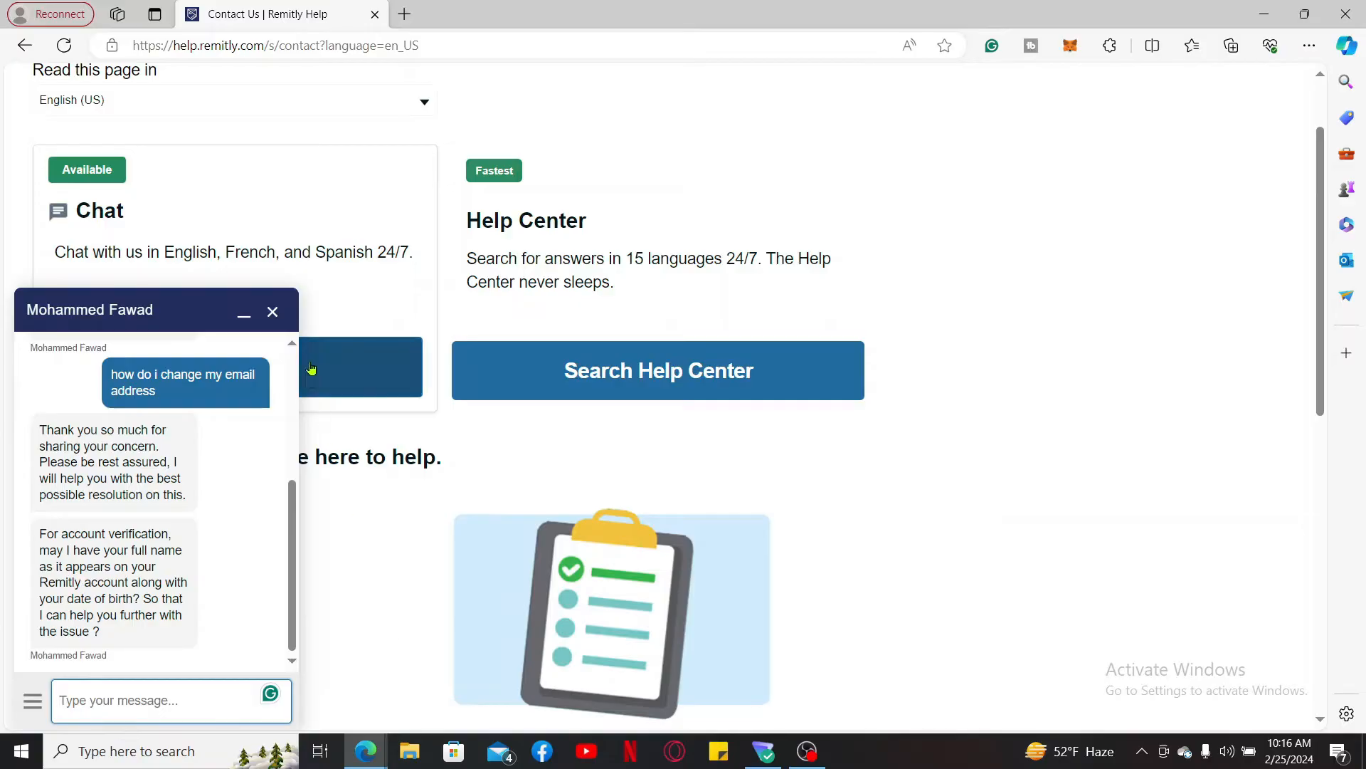
- Minimize the live chat window so the Contact Us options show again
click(272, 312)
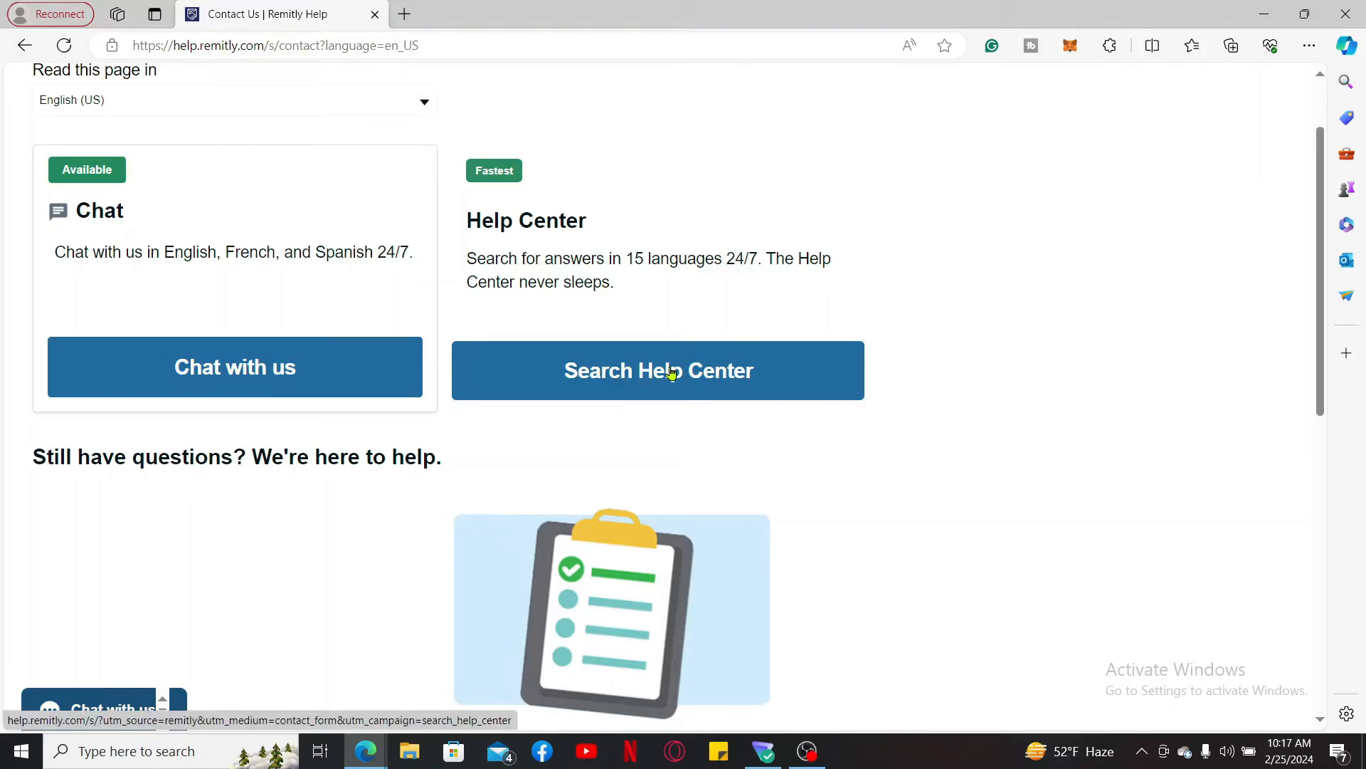
mouse_move(1174, 352)
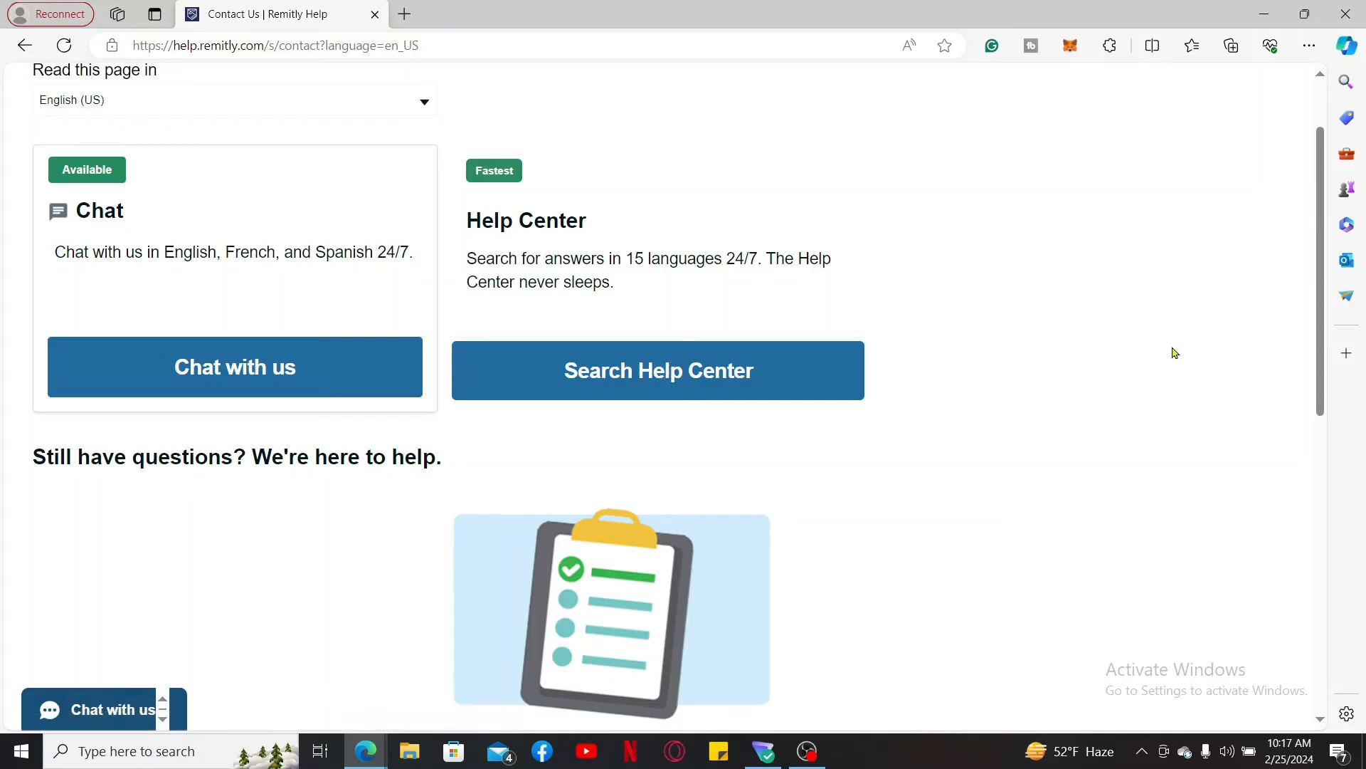